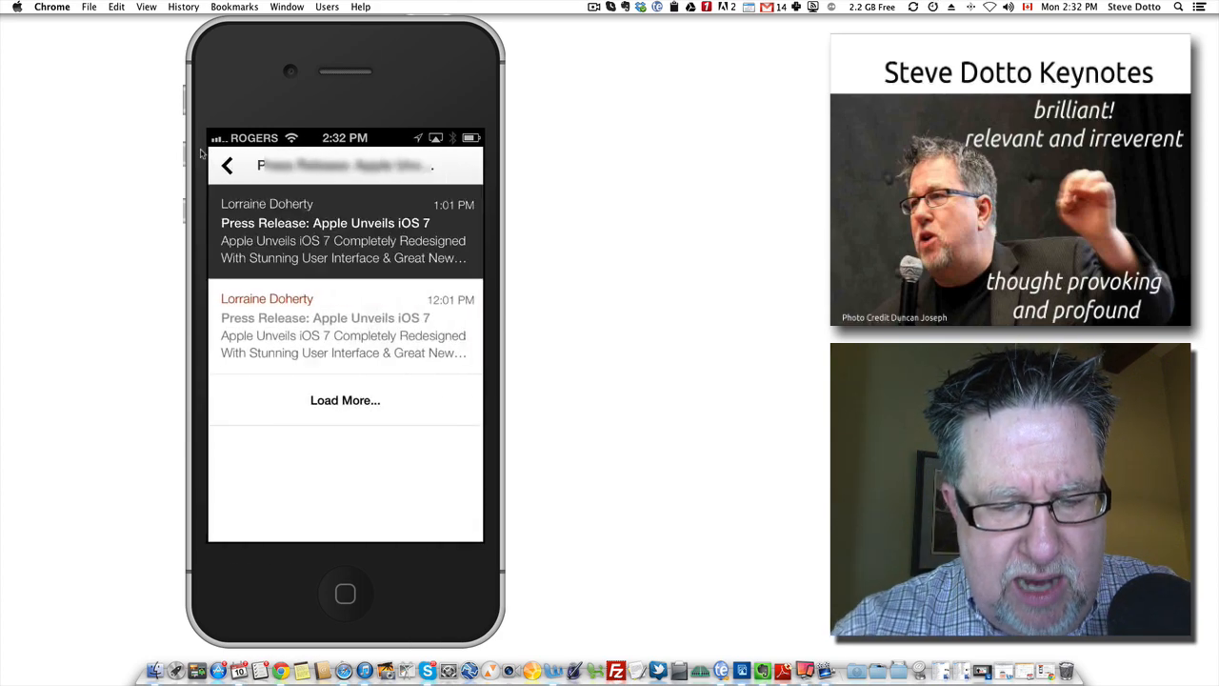
Step: Open the 1:01 PM 'Apple Unveils iOS 7' press release and start a reply
left_click(343, 231)
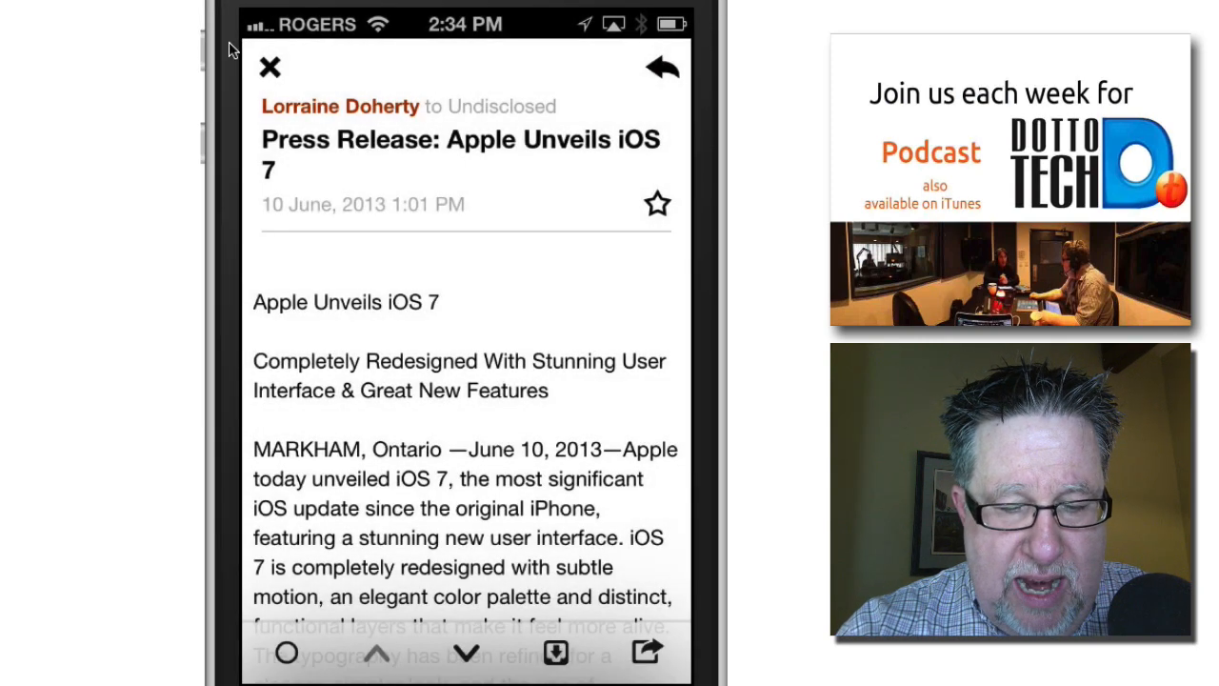
left_click(661, 65)
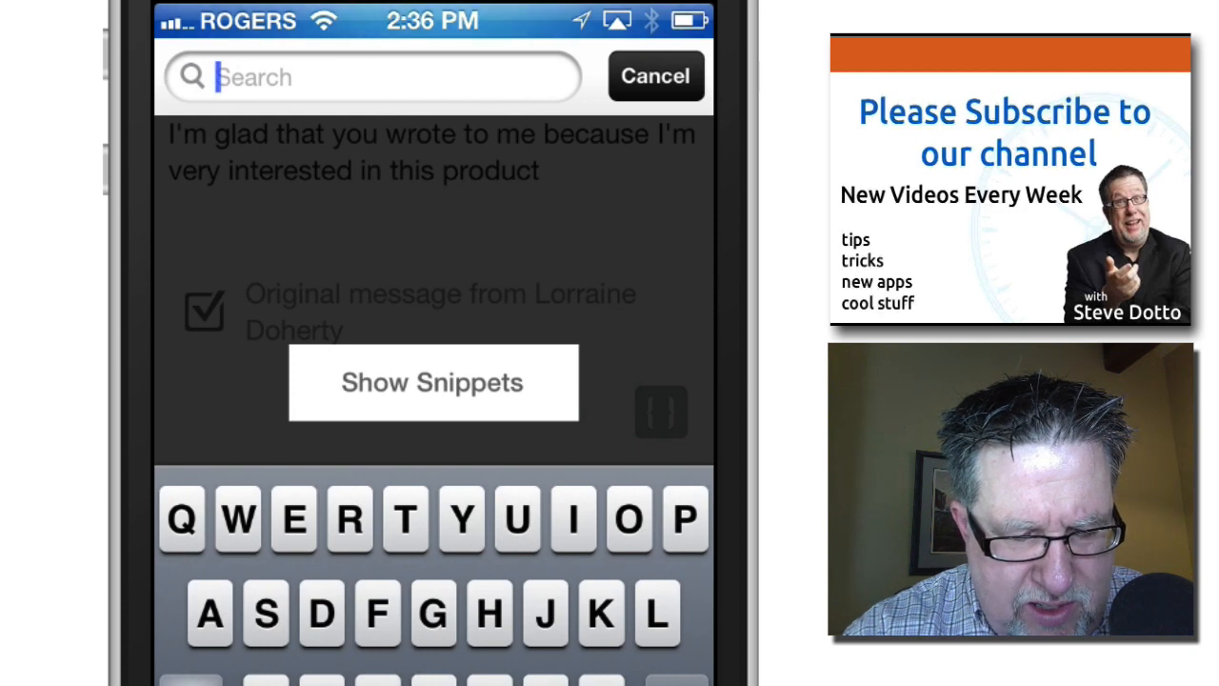
Step: Cancel the snippet search to return to the reply draft
left_click(433, 382)
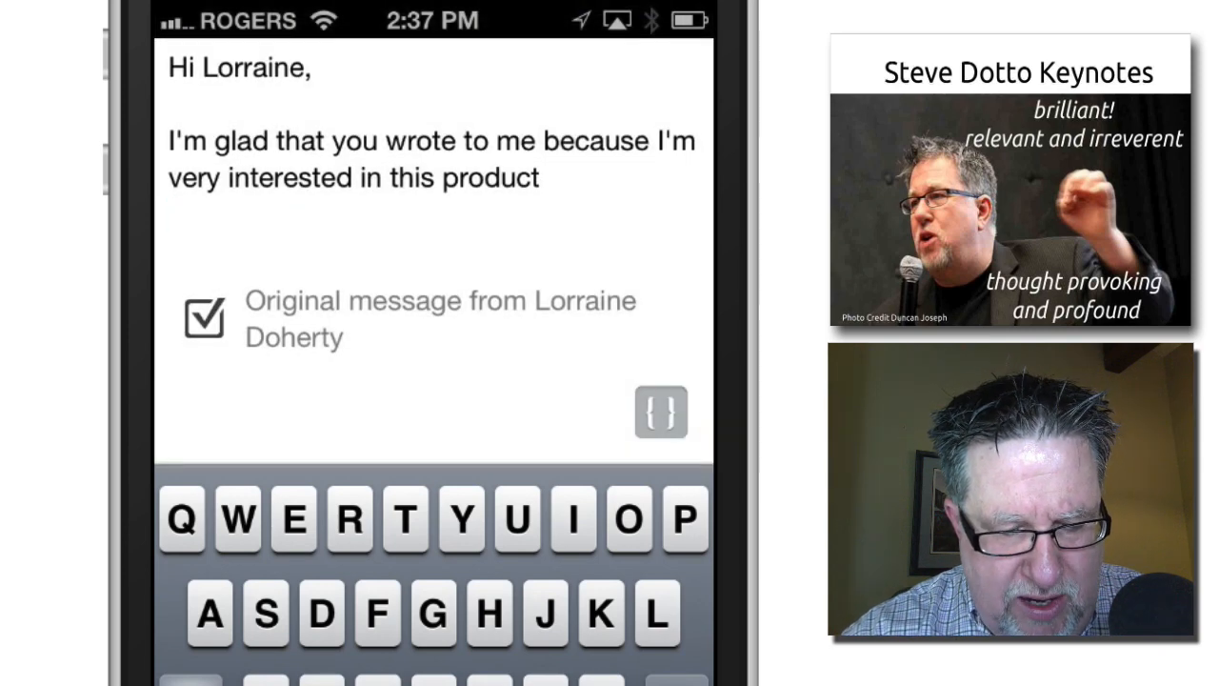
Step: Leave the reply draft and return to the iOS 7 press release email
left_click(203, 317)
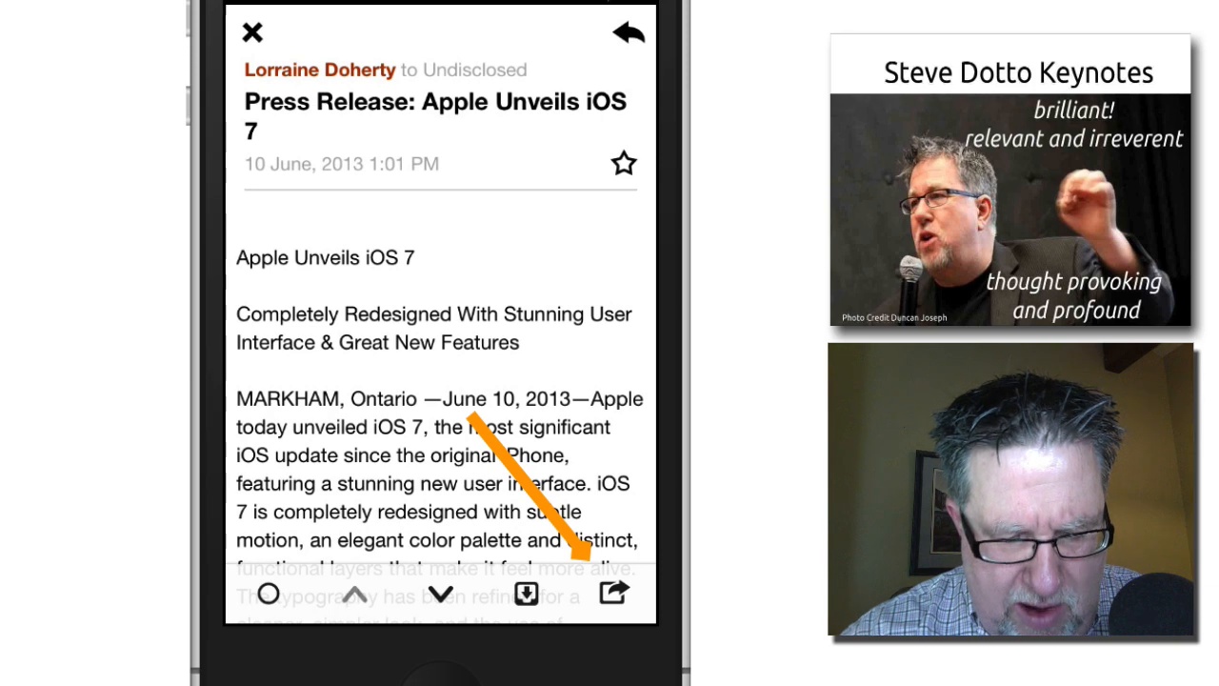
Step: Share the press release to Evernote as a note and close Note info
left_click(615, 592)
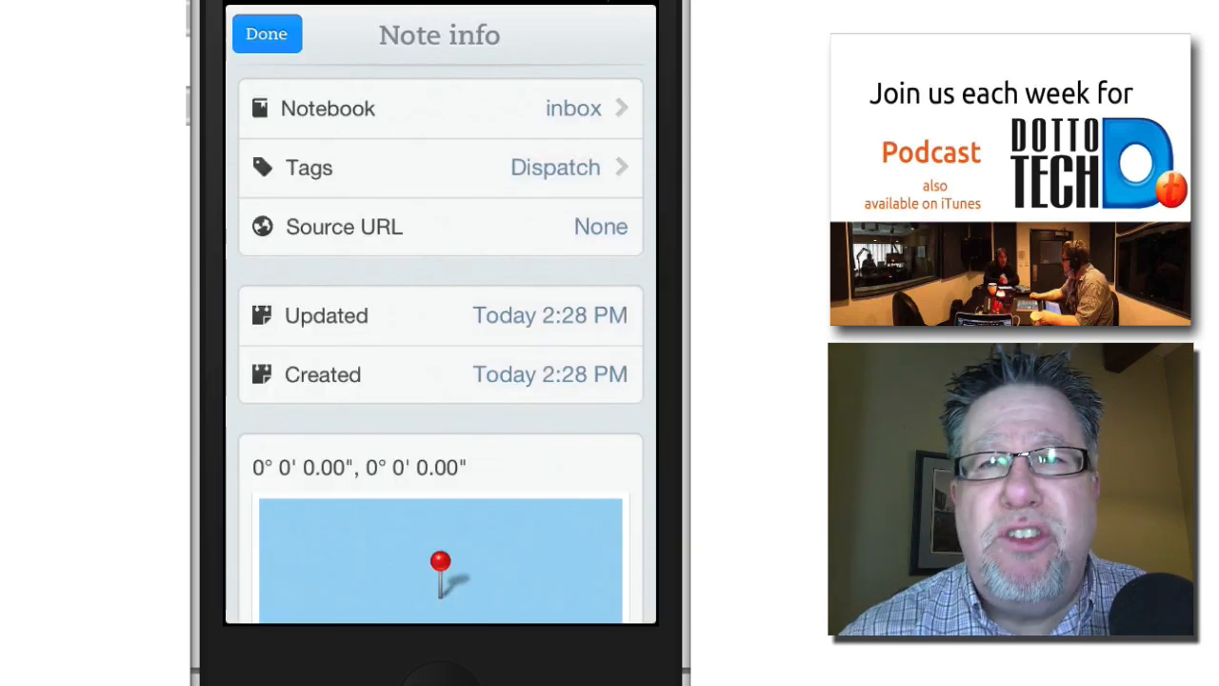
left_click(267, 34)
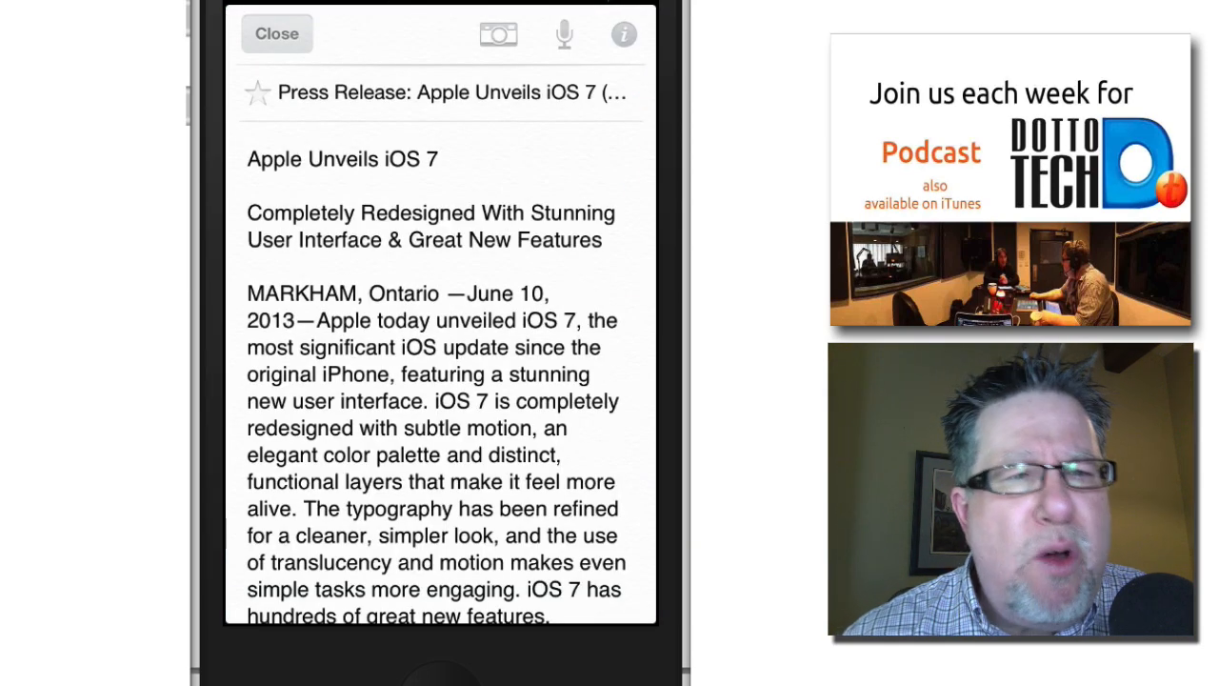